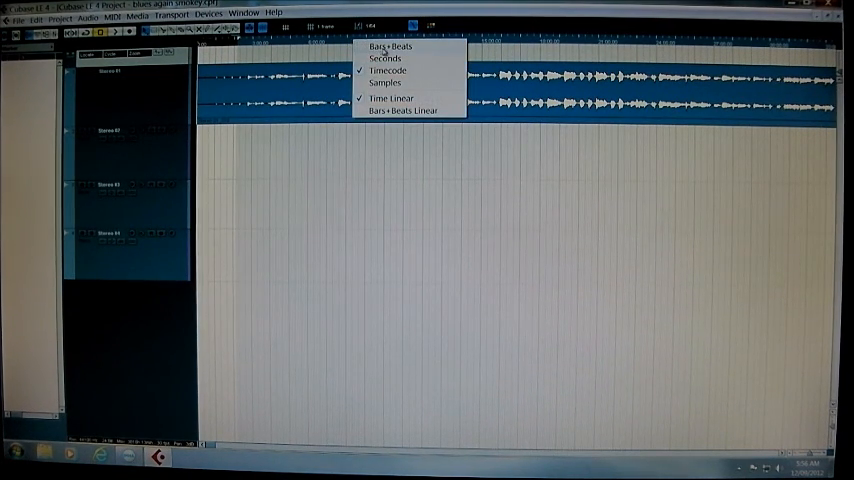
Set the timeline ruler to display time in Seconds
left_click(384, 58)
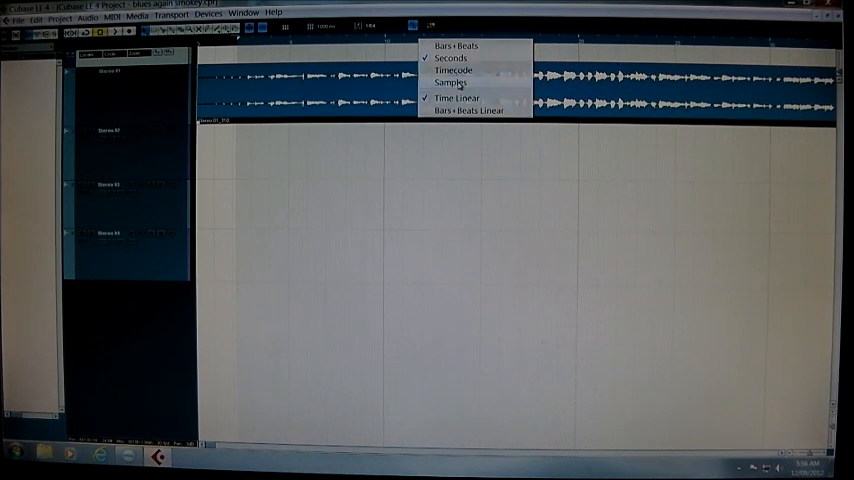
Set the timeline ruler display format back to Bars+Beats
left_click(450, 84)
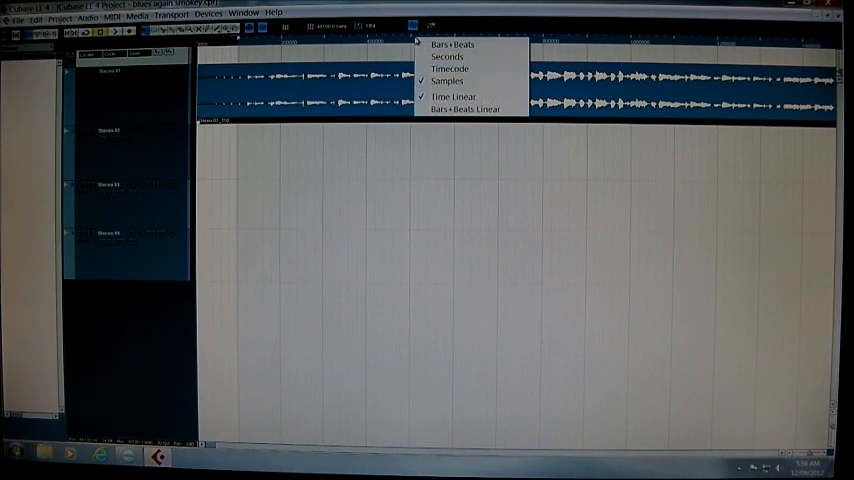
left_click(452, 44)
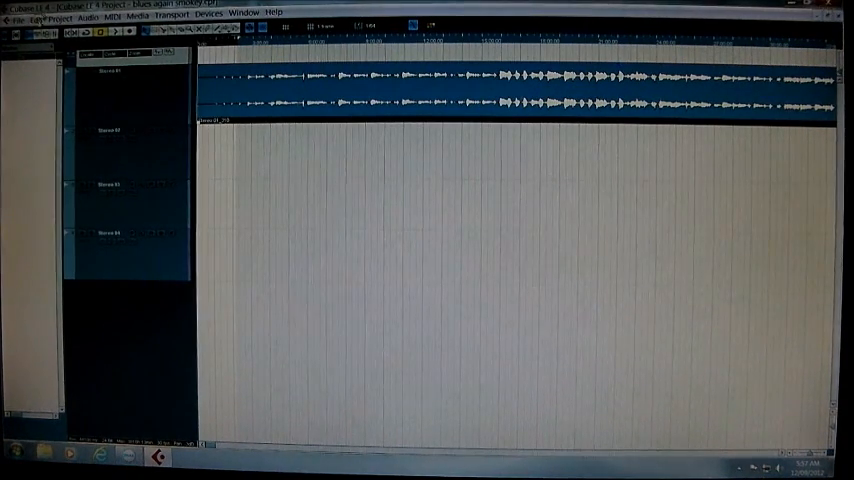
left_click(36, 16)
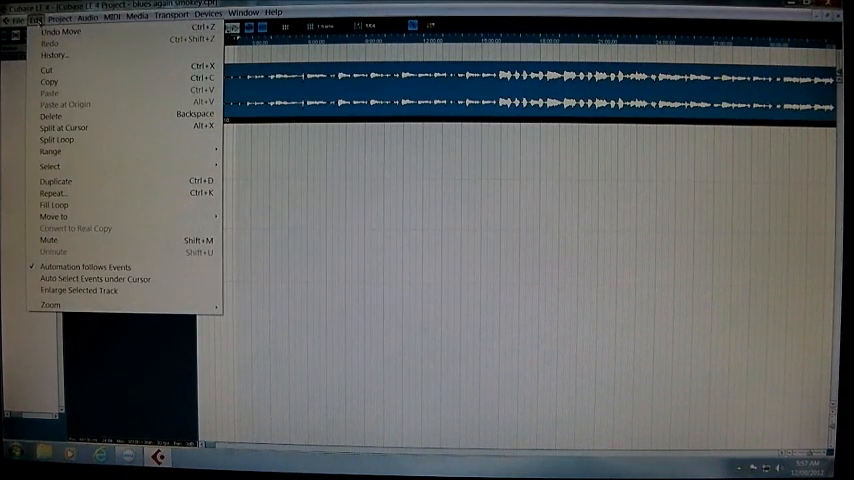